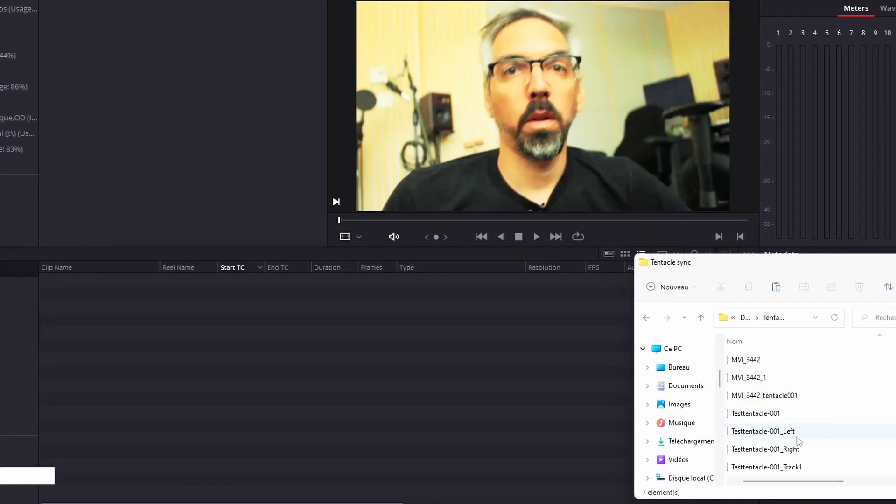
# - Select all seven Tentacle sync folder recordings and bring them into the Media Pool
pyautogui.click(767, 466)
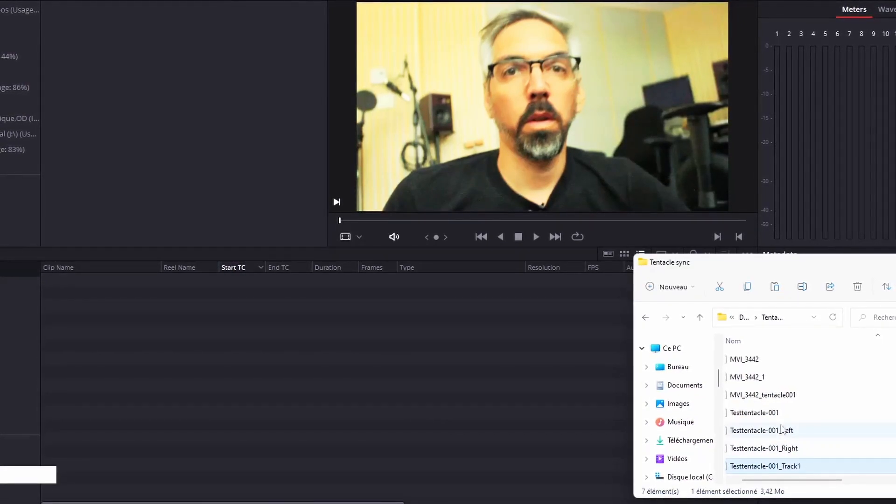
pyautogui.click(743, 359)
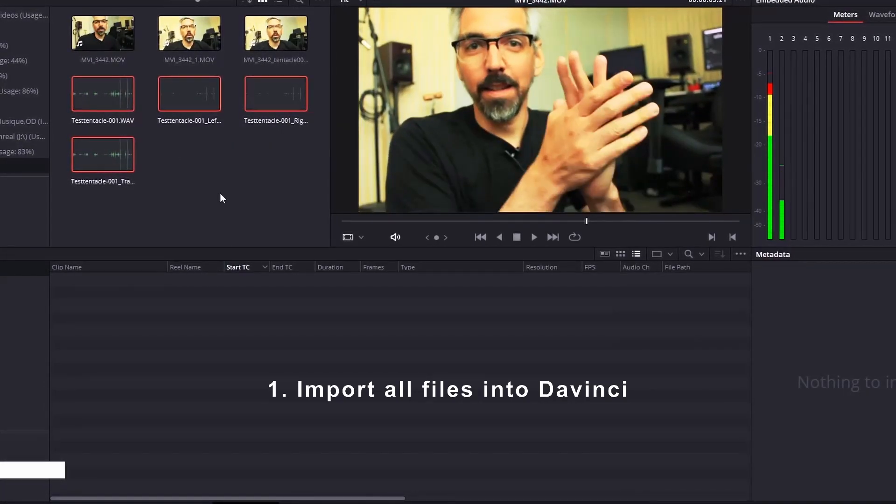
# - Update the selected clips' timecode from their audio tracks
pyautogui.click(104, 34)
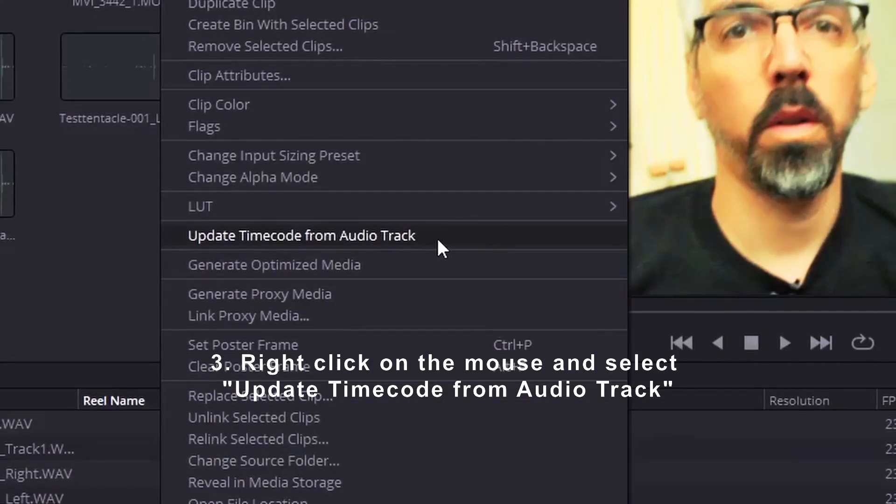
pyautogui.click(301, 235)
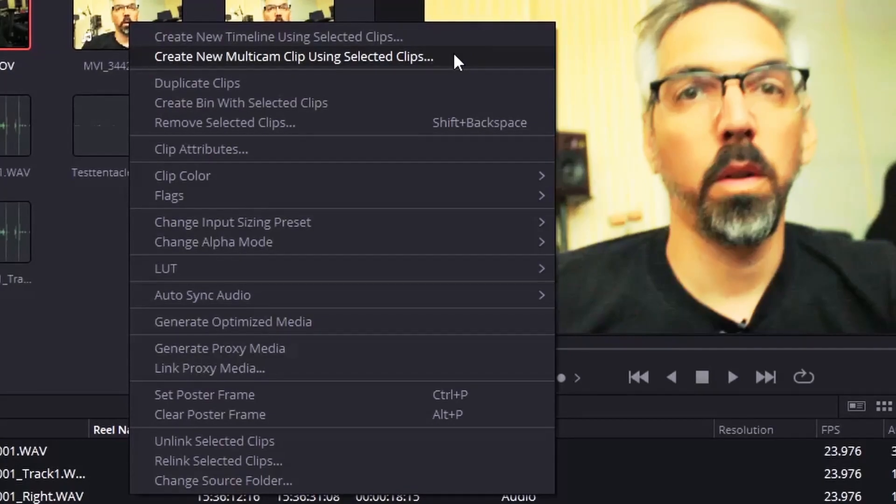
# - Create a multicam clip named 'Test Multicam' with Angle Sync set to Timecode
pyautogui.click(293, 56)
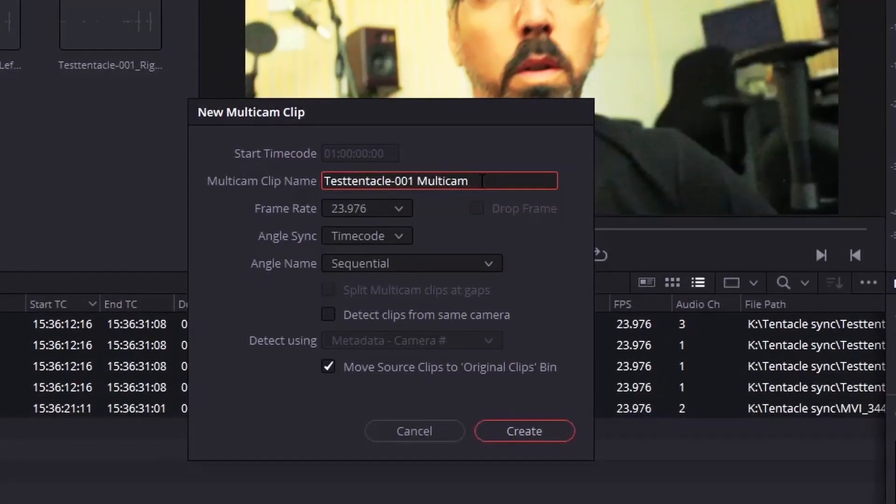
pyautogui.write('TE')
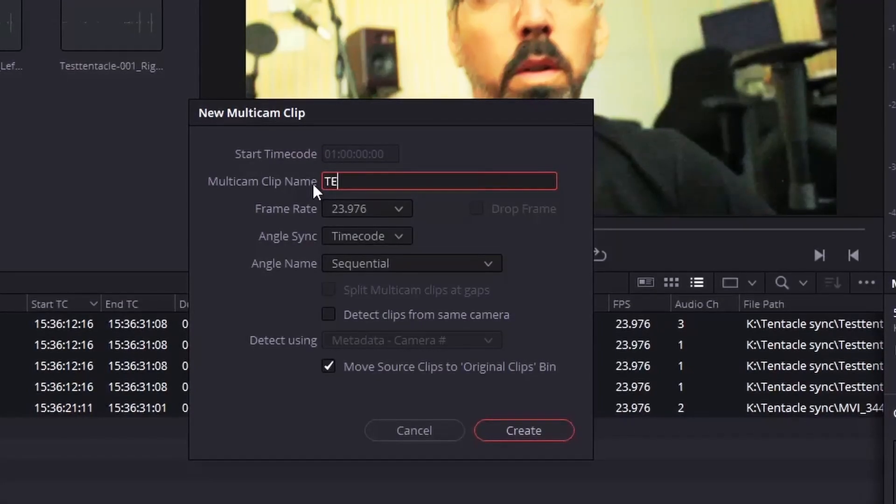
pyautogui.write('est M')
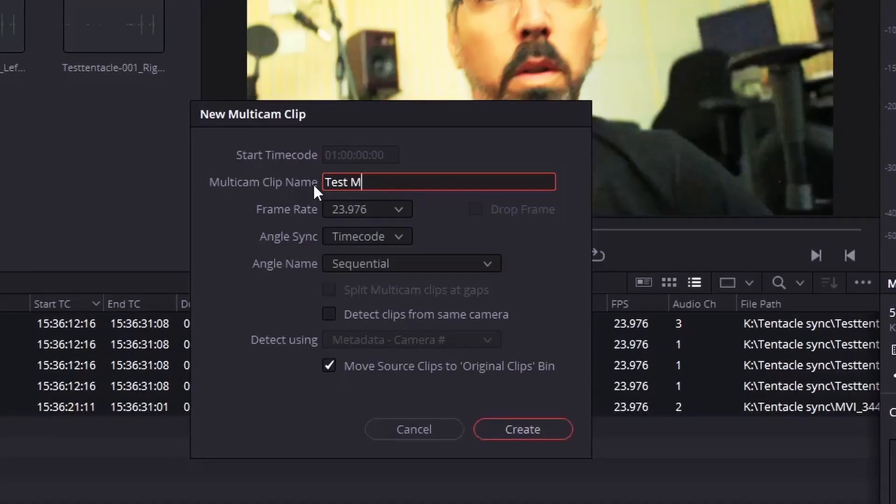
pyautogui.write('ulticam')
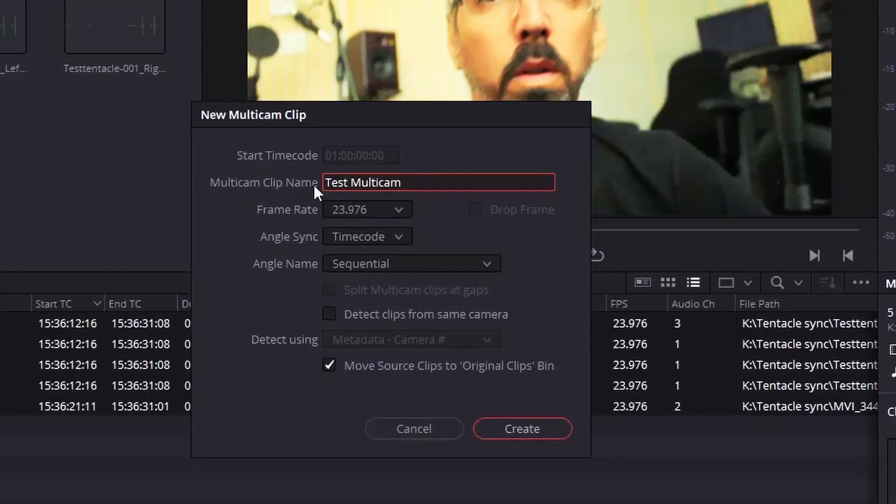
pyautogui.click(367, 236)
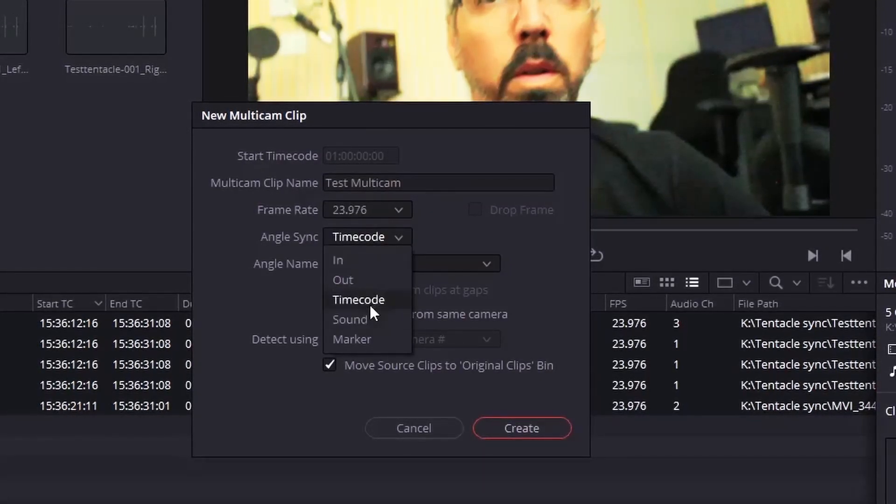
pyautogui.click(358, 299)
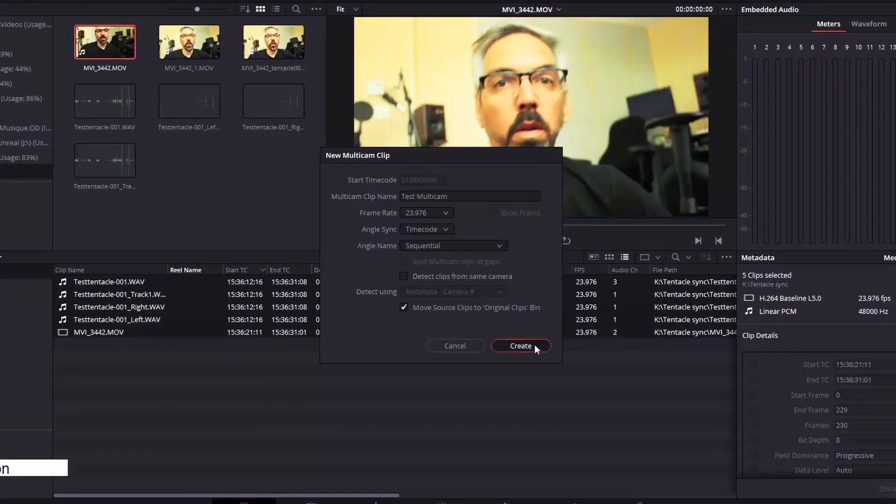
pyautogui.click(519, 346)
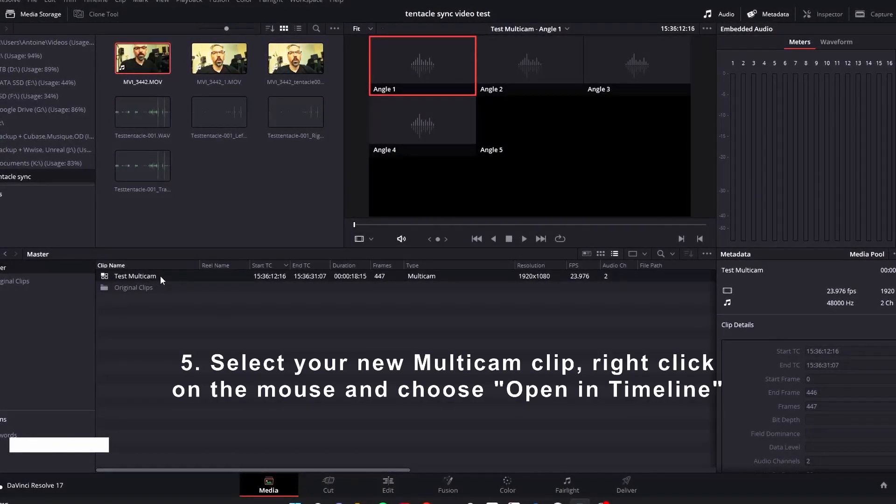
# - Open Test Multicam in the timeline and play from the camera clip's start
pyautogui.rightClick(136, 275)
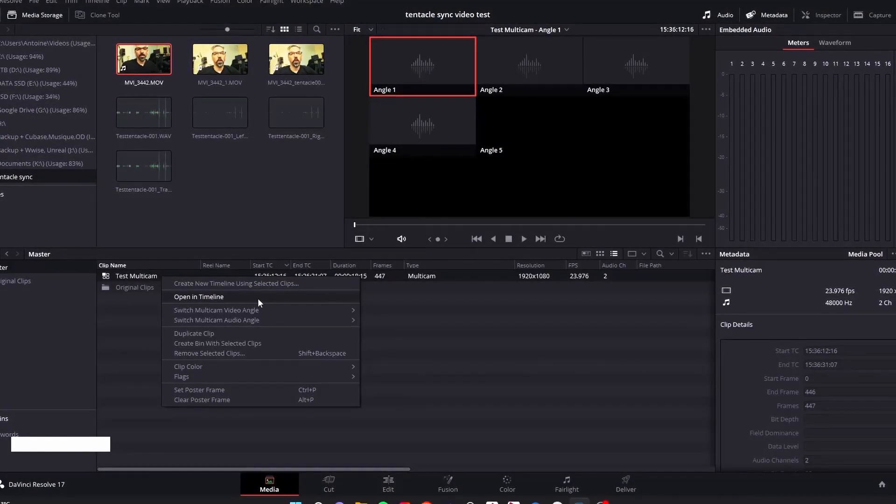
pyautogui.click(198, 297)
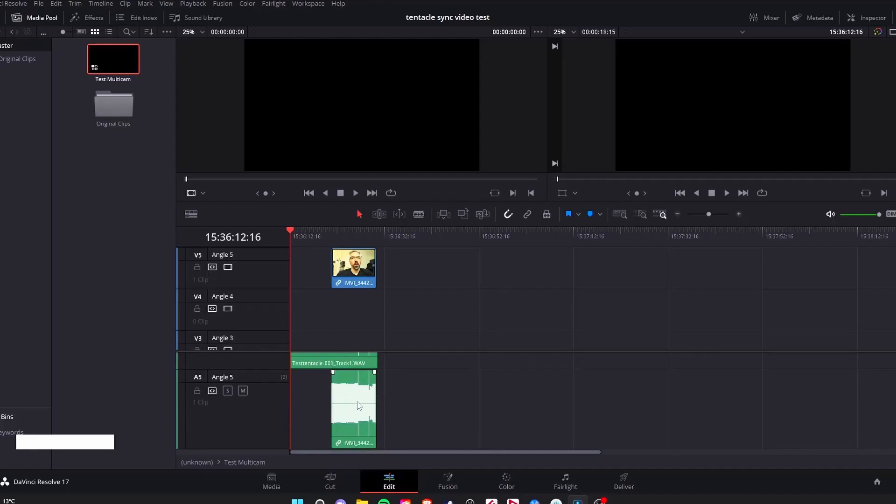
pyautogui.click(353, 409)
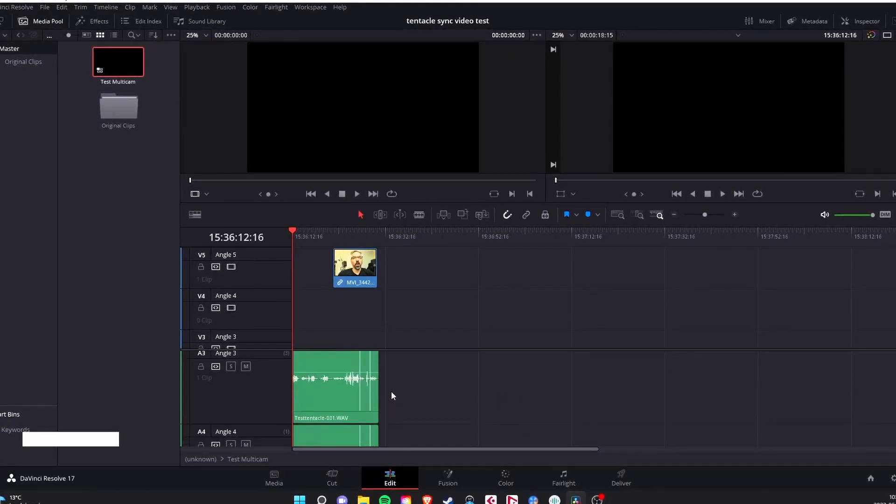
pyautogui.click(334, 236)
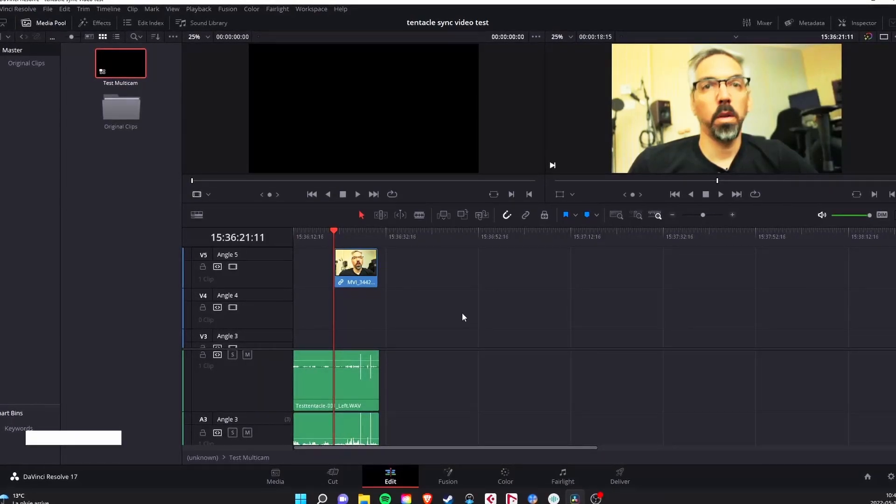
pyautogui.press('Space')
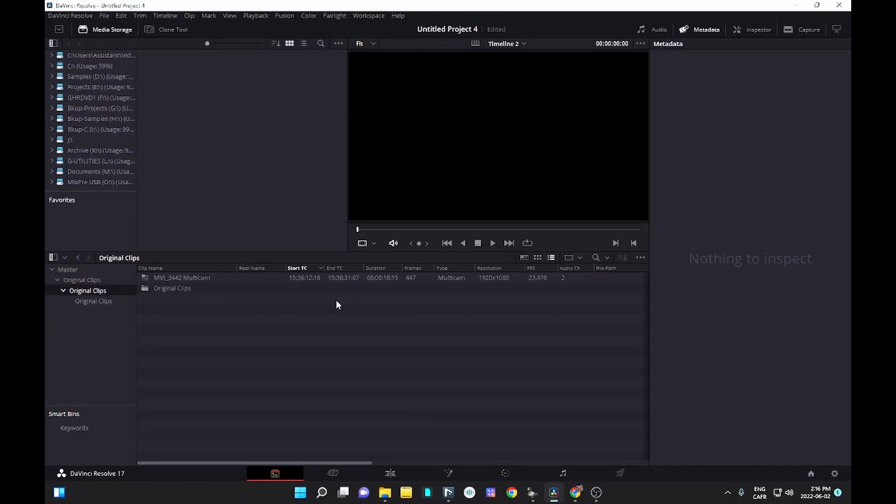
# - Create Timeline 2 from the MVI_3442 multicam clip
pyautogui.rightClick(181, 277)
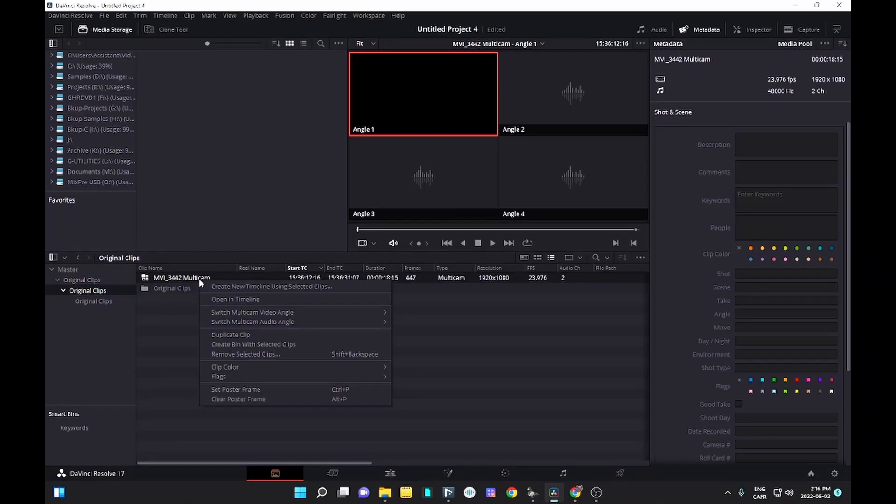
pyautogui.click(271, 286)
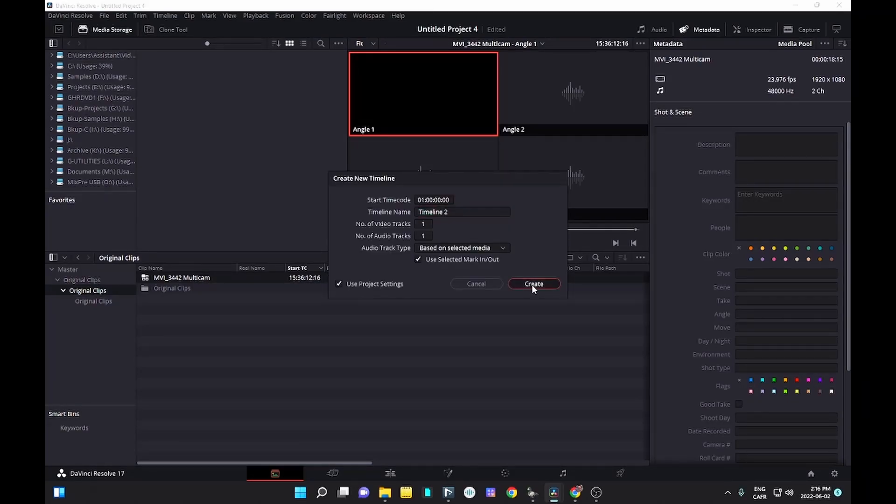
pyautogui.click(533, 284)
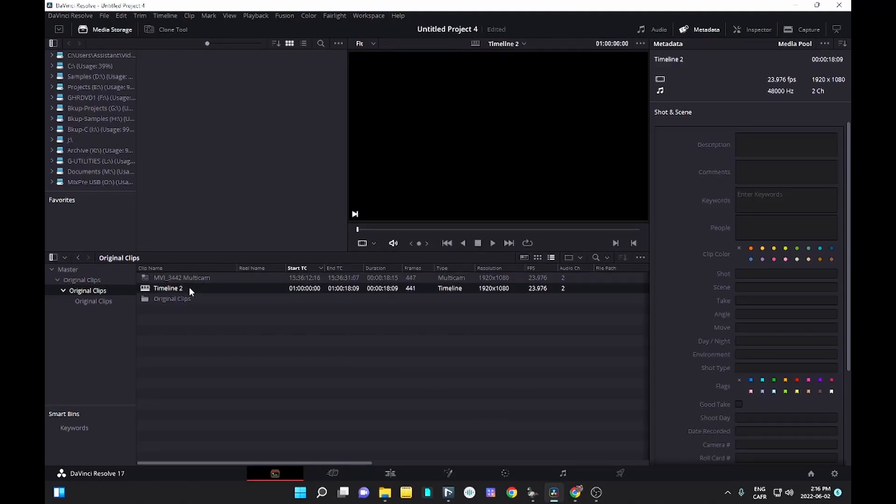
# - Open Timeline 2 for editing and start exporting it
pyautogui.rightClick(168, 288)
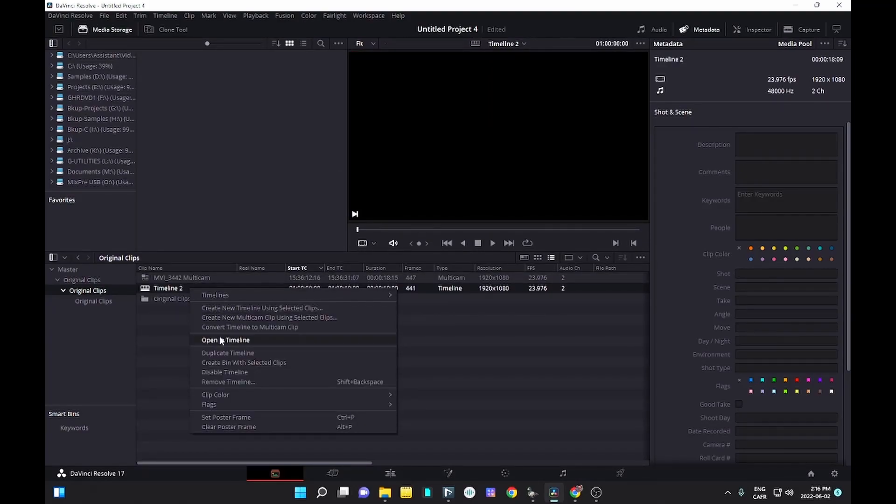
pyautogui.click(225, 340)
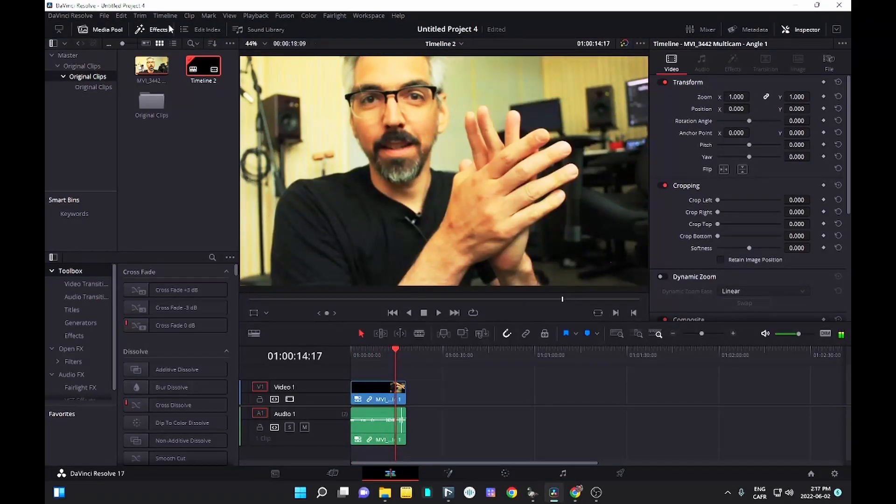
pyautogui.click(104, 15)
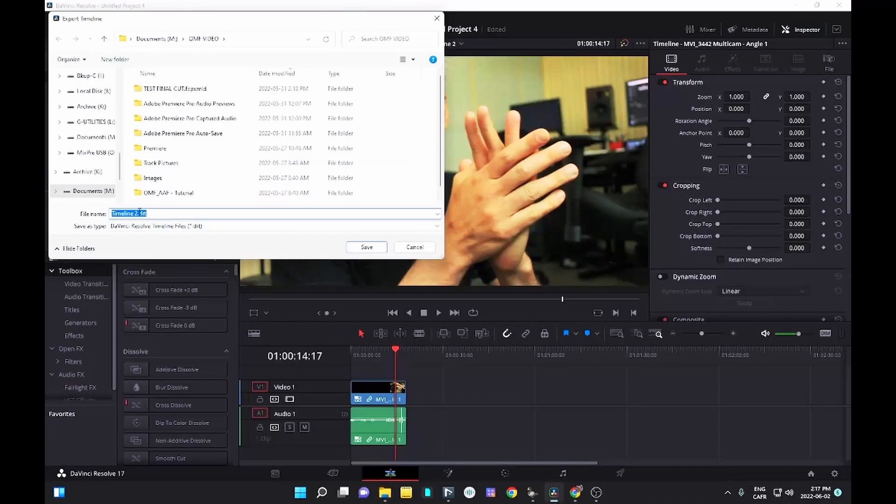
# - Save Timeline 2 as FCP 7 XML V5 file 'Davinci timeline.xml'
pyautogui.click(275, 226)
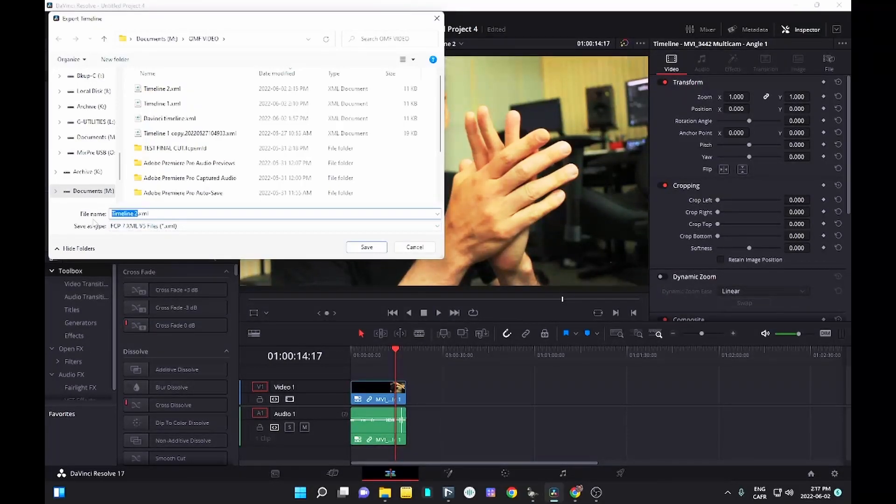
pyautogui.click(169, 118)
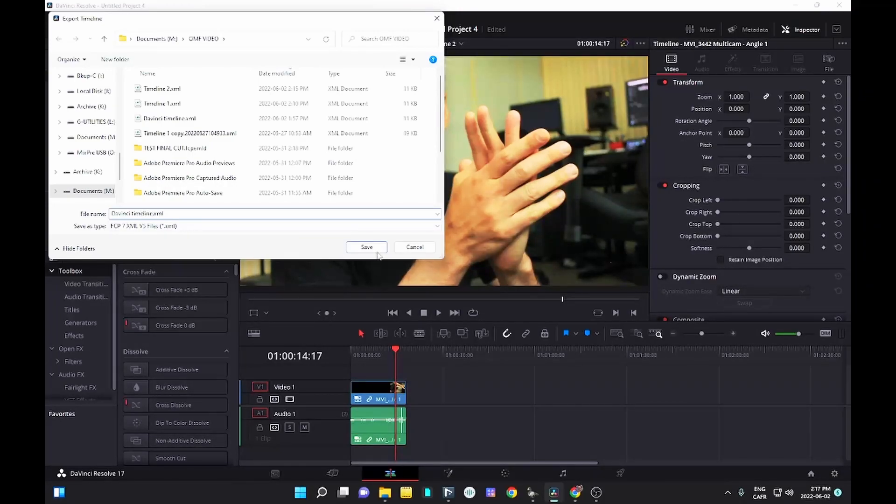
pyautogui.click(366, 247)
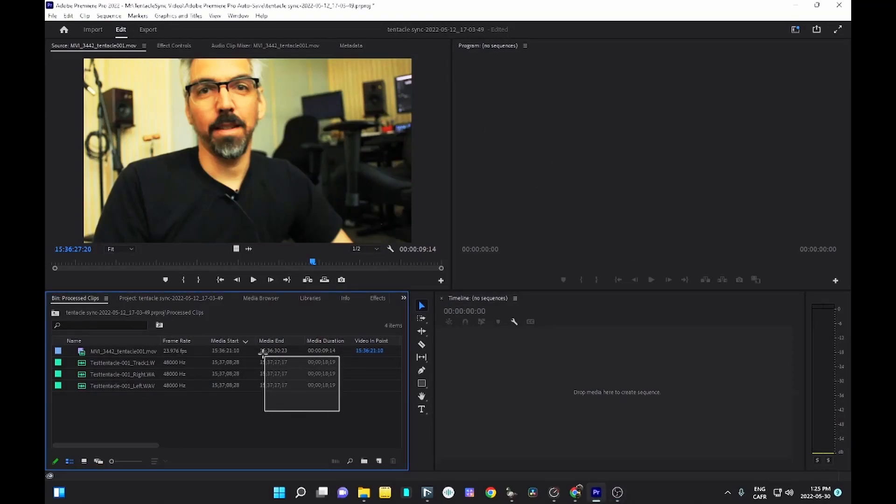
# - Merge the camera and Tentacle audio clips by timecode, using Track1 and dropping camera audio
pyautogui.click(122, 385)
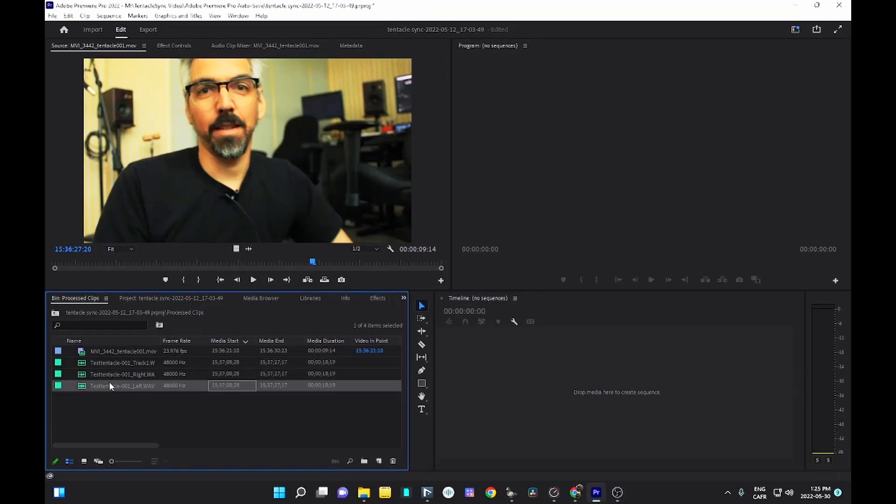
pyautogui.click(122, 351)
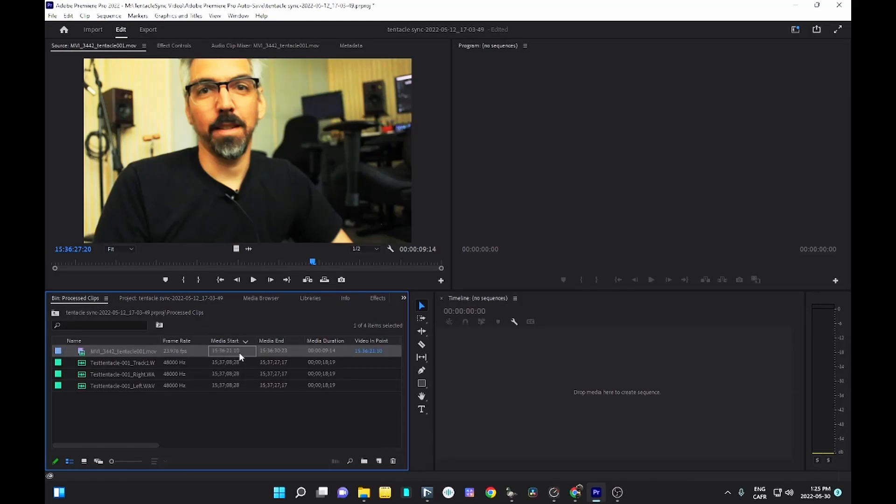
pyautogui.moveTo(277, 389)
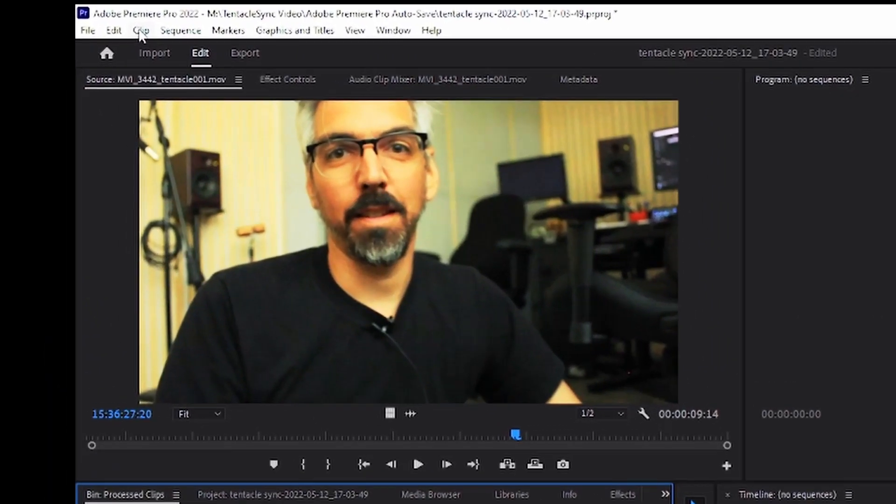
pyautogui.click(141, 31)
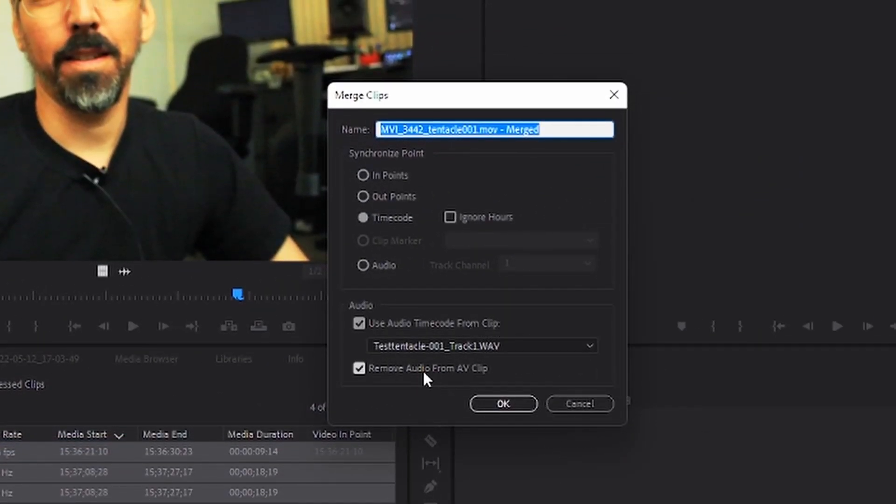
pyautogui.moveTo(511, 366)
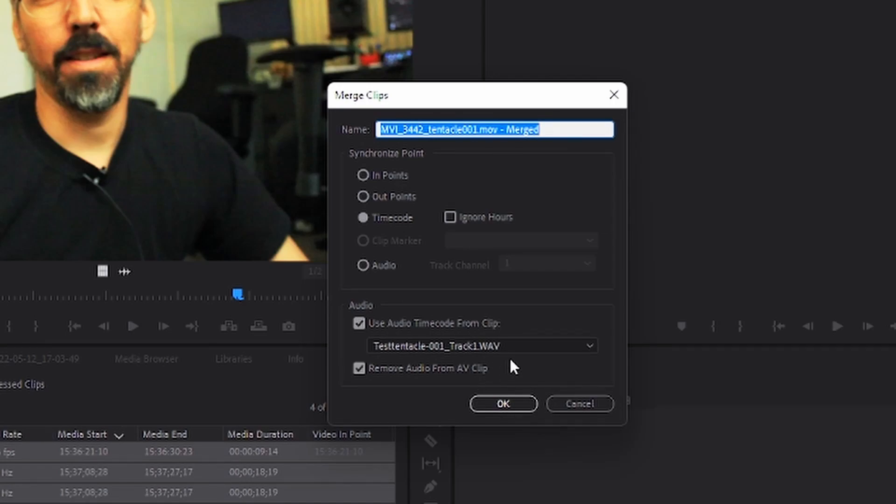
pyautogui.moveTo(551, 150)
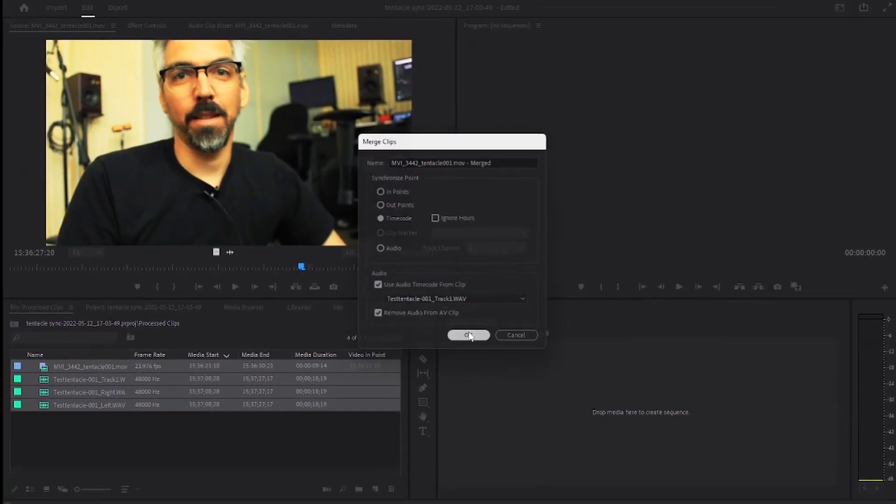
pyautogui.click(468, 335)
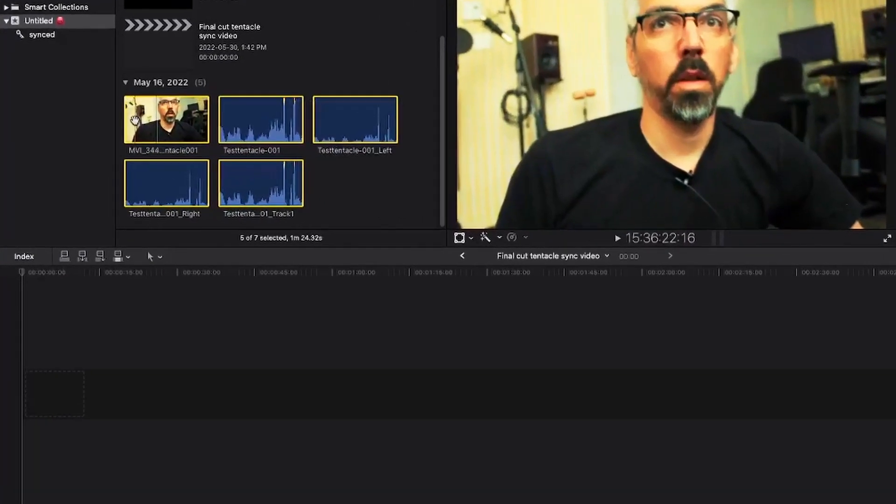
# - Synchronize the selected clips by timecode with camera audio components disabled
pyautogui.rightClick(166, 120)
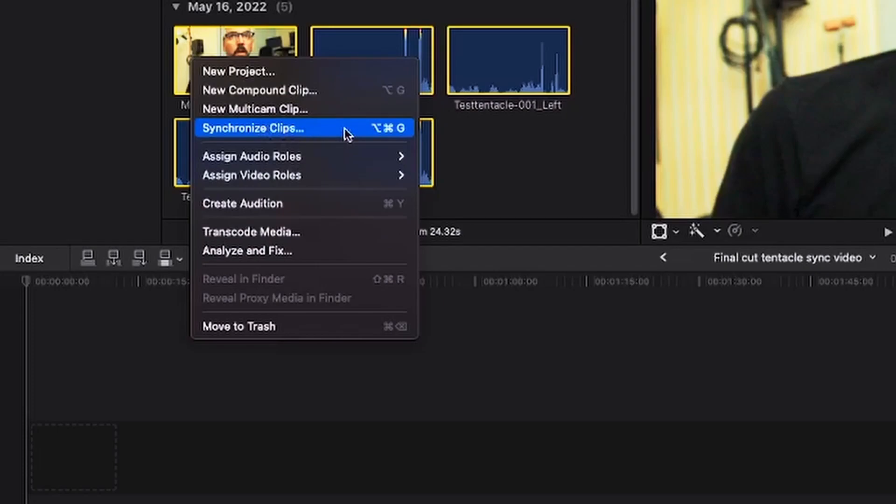
pyautogui.click(255, 128)
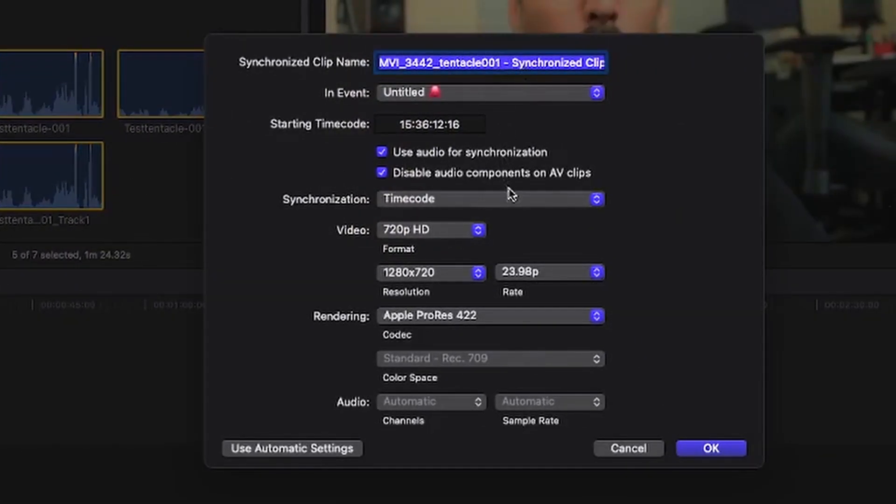
pyautogui.click(489, 199)
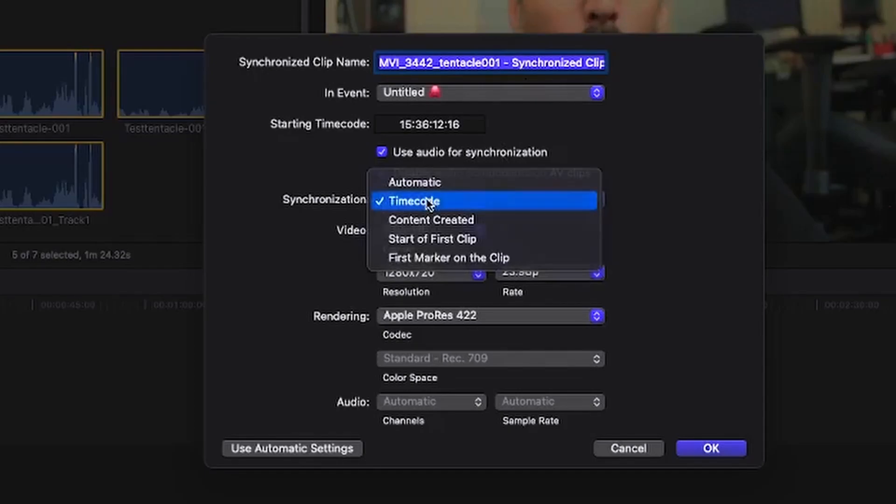
pyautogui.click(414, 201)
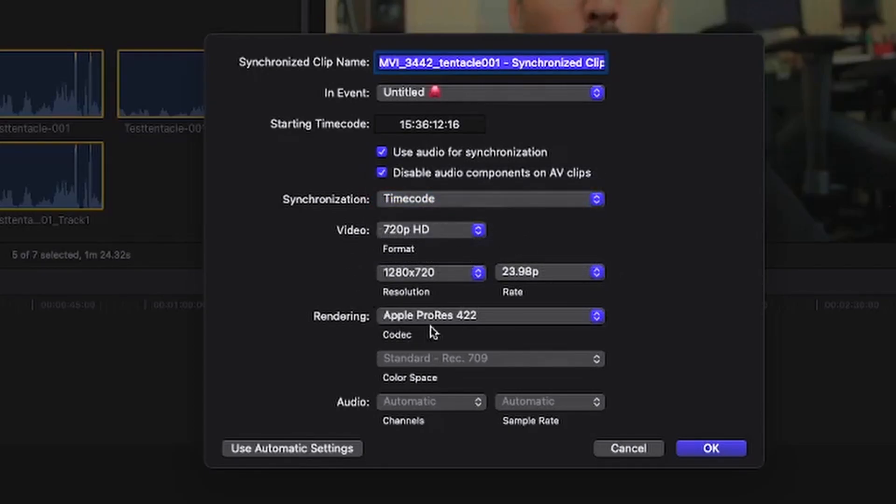
pyautogui.moveTo(413, 158)
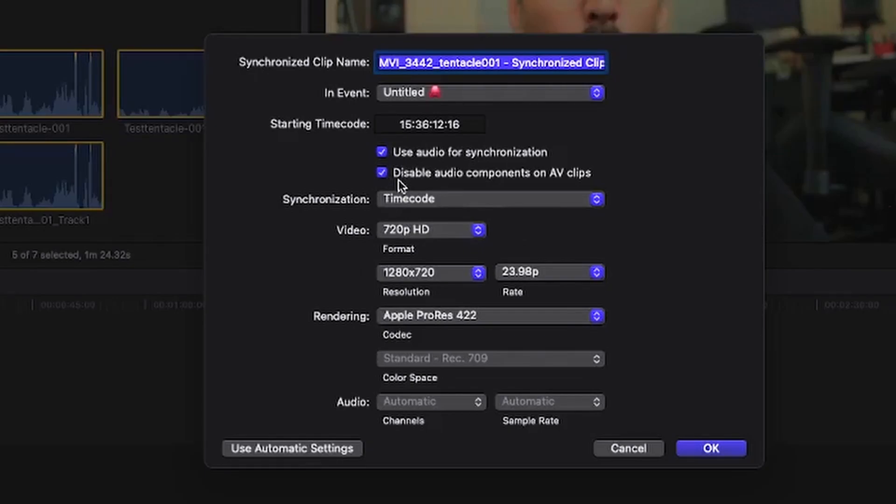
pyautogui.click(711, 448)
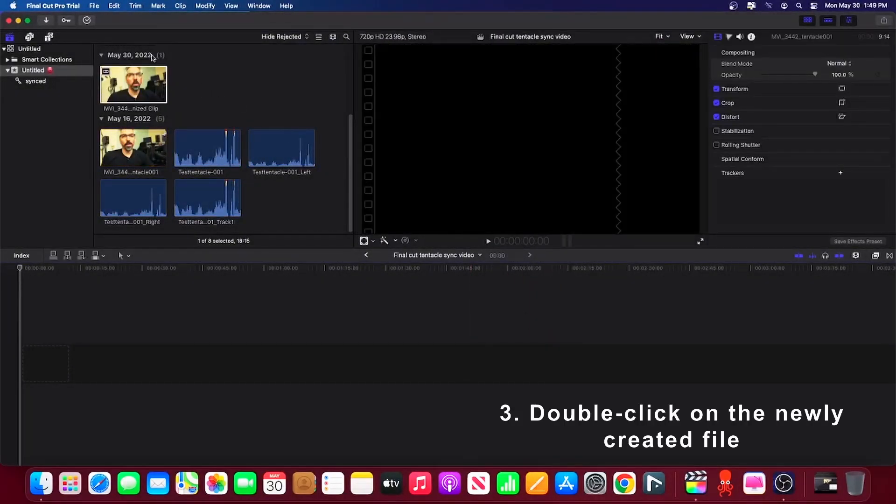
pyautogui.doubleClick(133, 84)
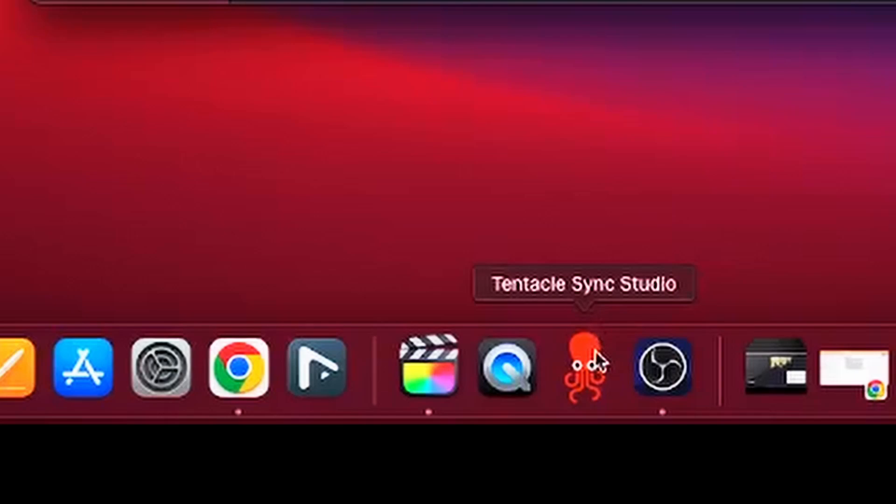
# - Launch Tentacle Sync Studio from the Dock
pyautogui.click(584, 367)
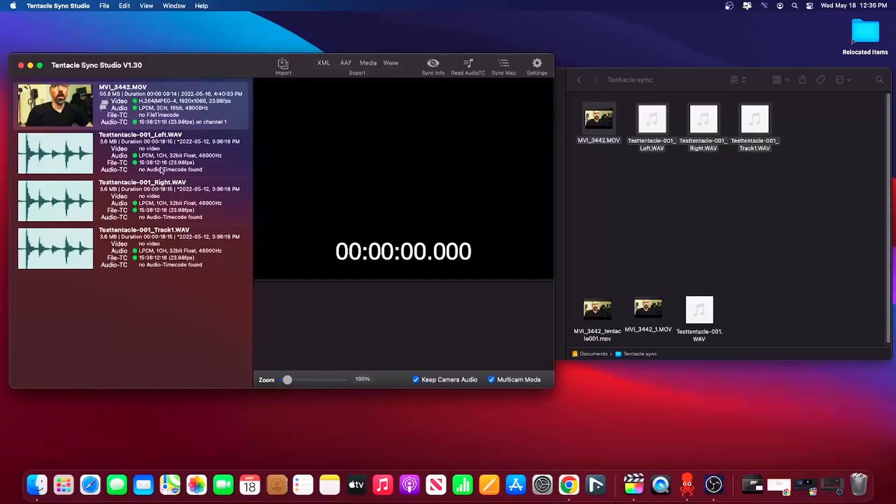
# - Select the MVI_3442 camera clip and show the Sync Map
pyautogui.click(55, 105)
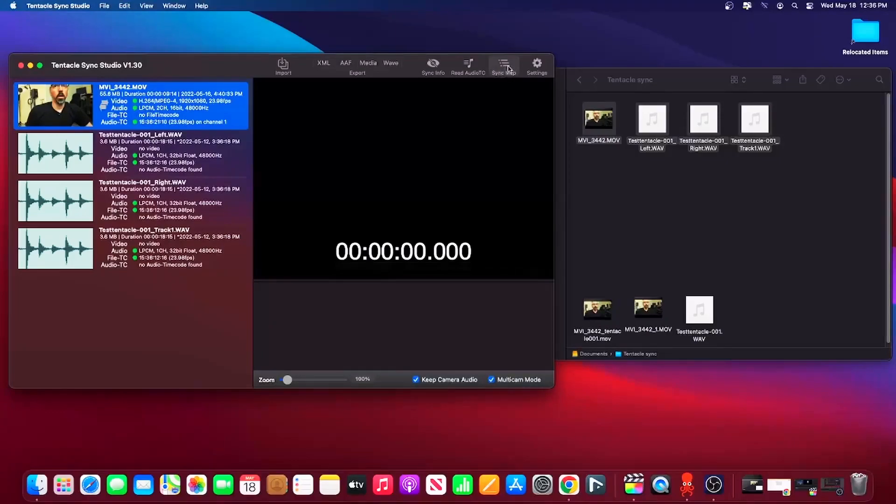
pyautogui.click(503, 63)
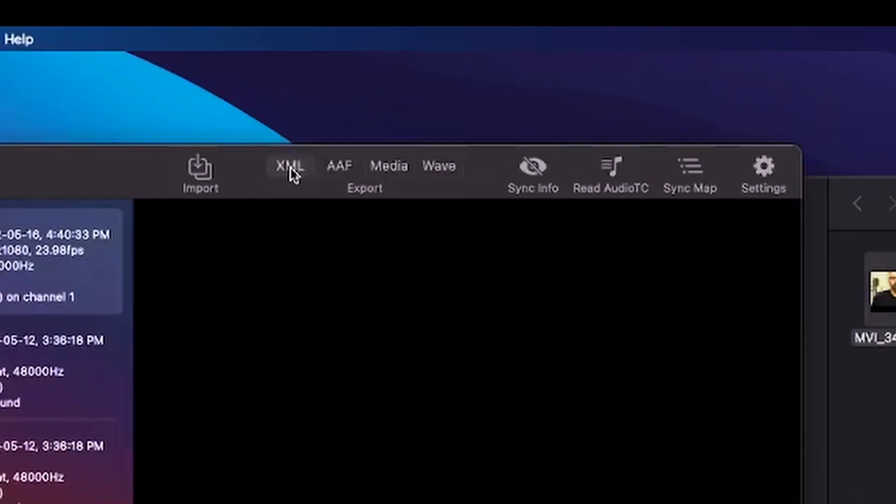
# - Start the XML export to the Tentacle sync folder, naming it 'Sync Map Tentacle test'
pyautogui.click(290, 166)
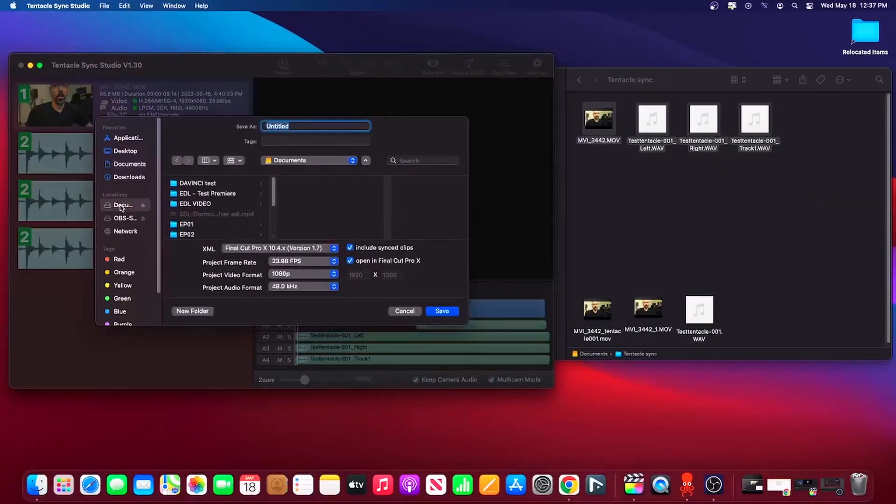
pyautogui.click(195, 204)
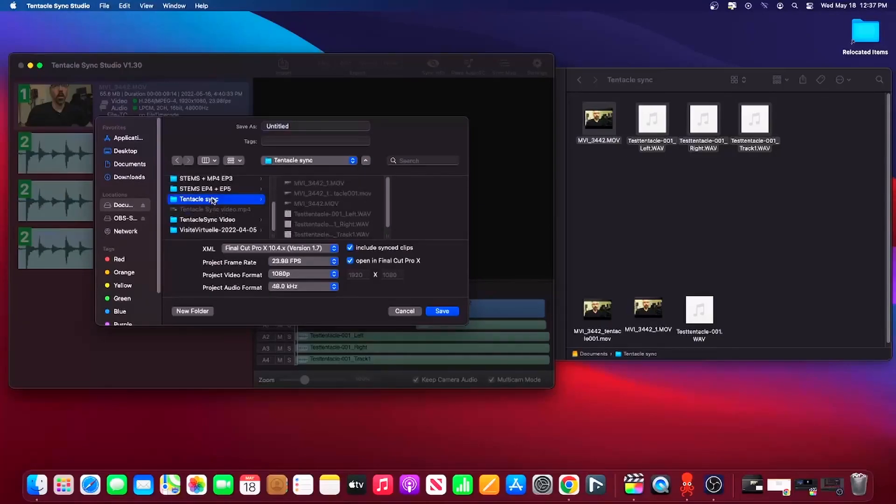
pyautogui.click(314, 126)
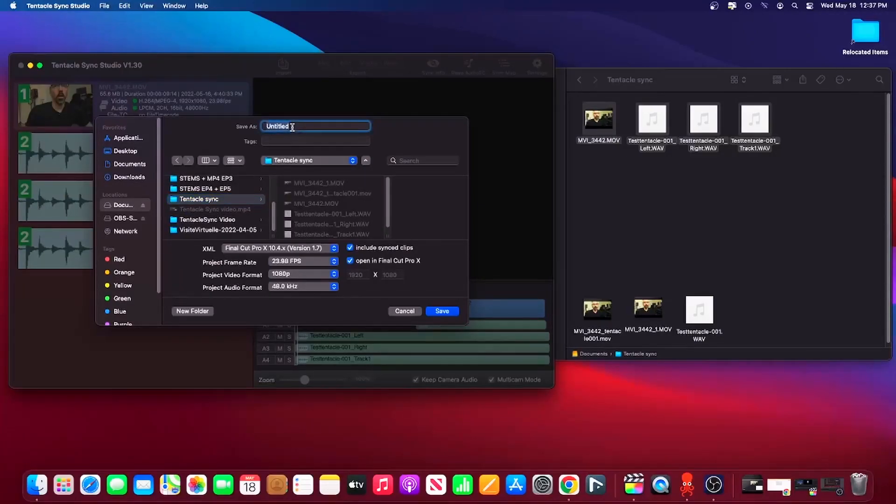
pyautogui.write('Sync Map')
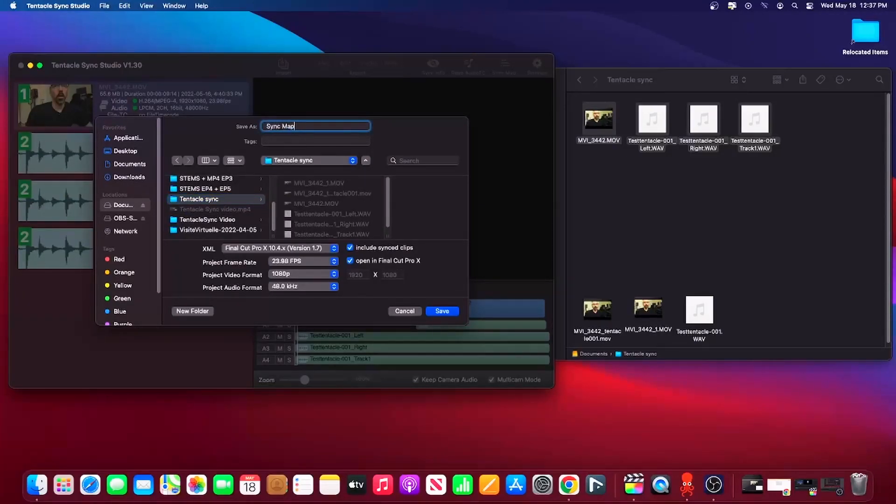
pyautogui.write('Tentacle test')
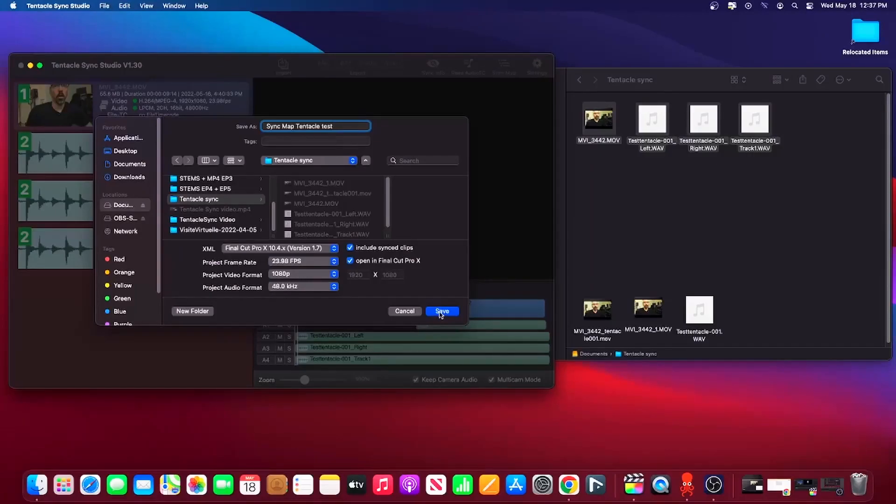
# - Disable opening in Final Cut Pro X, keep FCPX 10.4.x format, and save the fcpxml
pyautogui.click(349, 260)
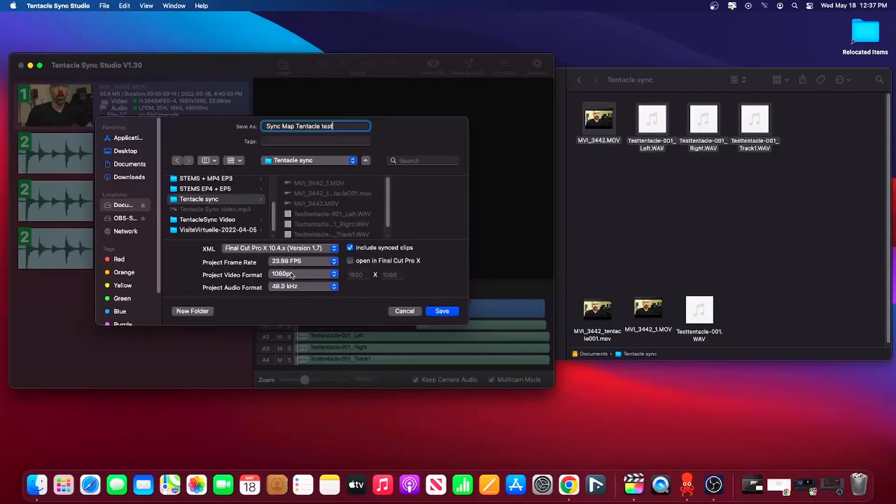
pyautogui.moveTo(448, 285)
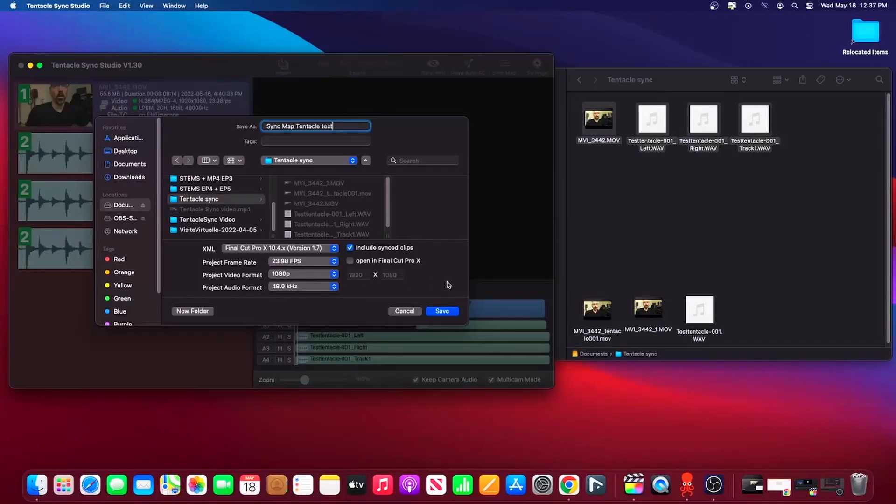
pyautogui.click(279, 248)
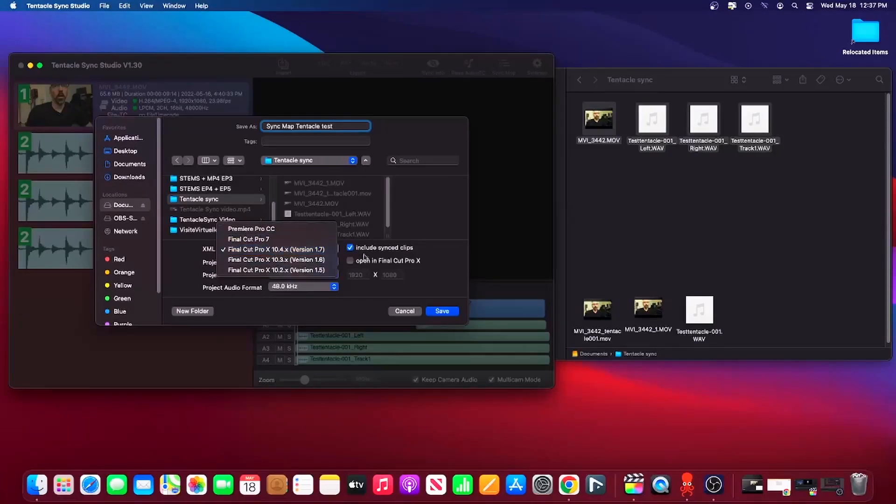
pyautogui.click(276, 249)
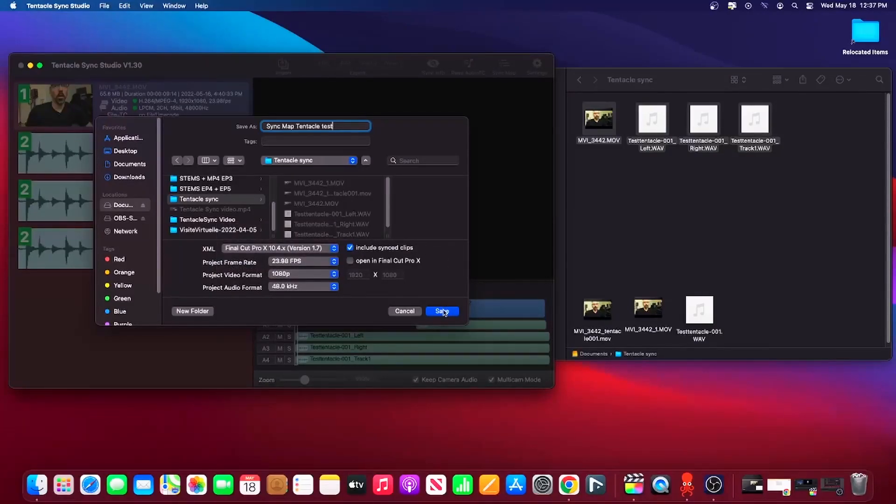
pyautogui.click(441, 311)
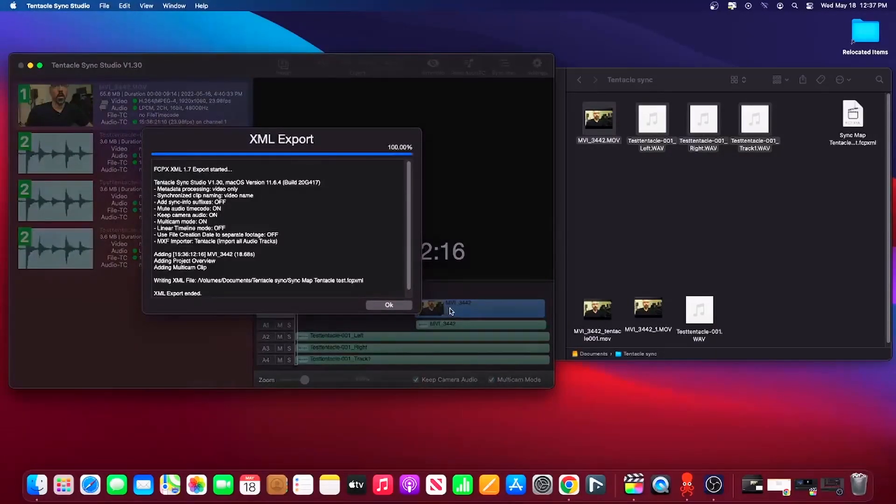
pyautogui.click(662, 209)
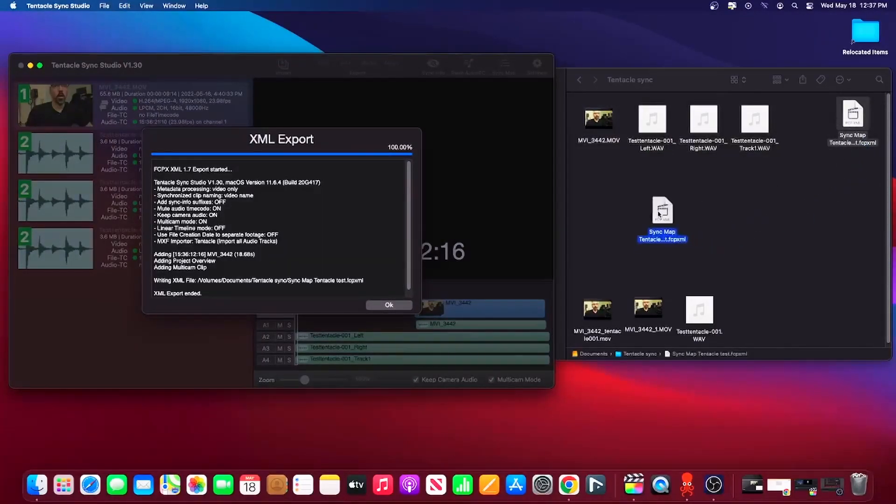